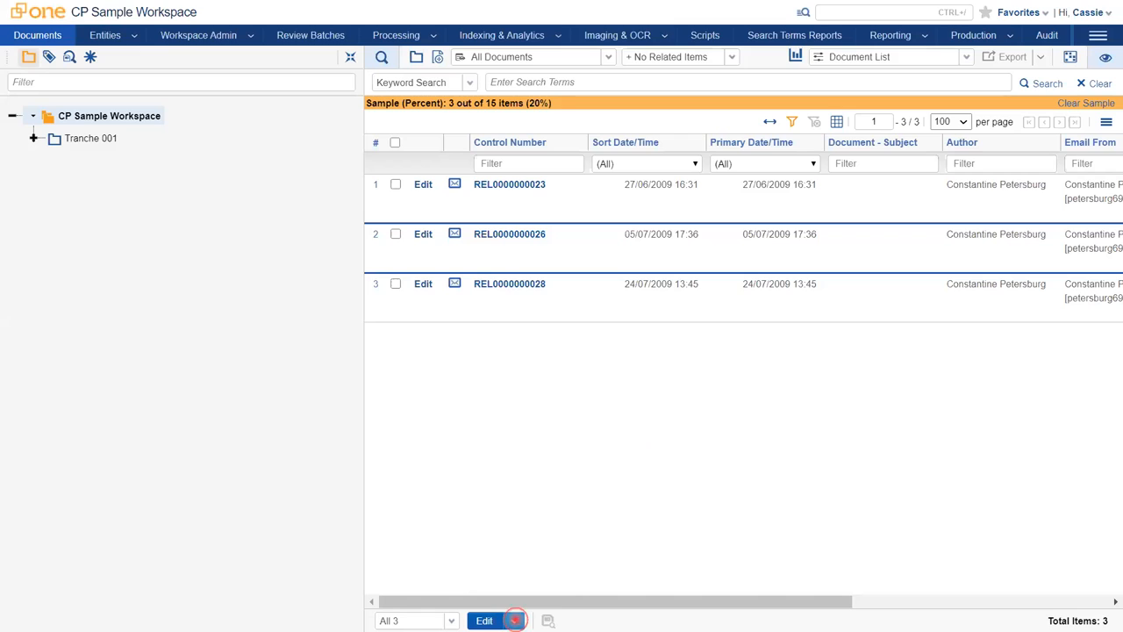
# - Choose Save as List from the mass operations and run it on the 3 sampled documents
pyautogui.click(516, 622)
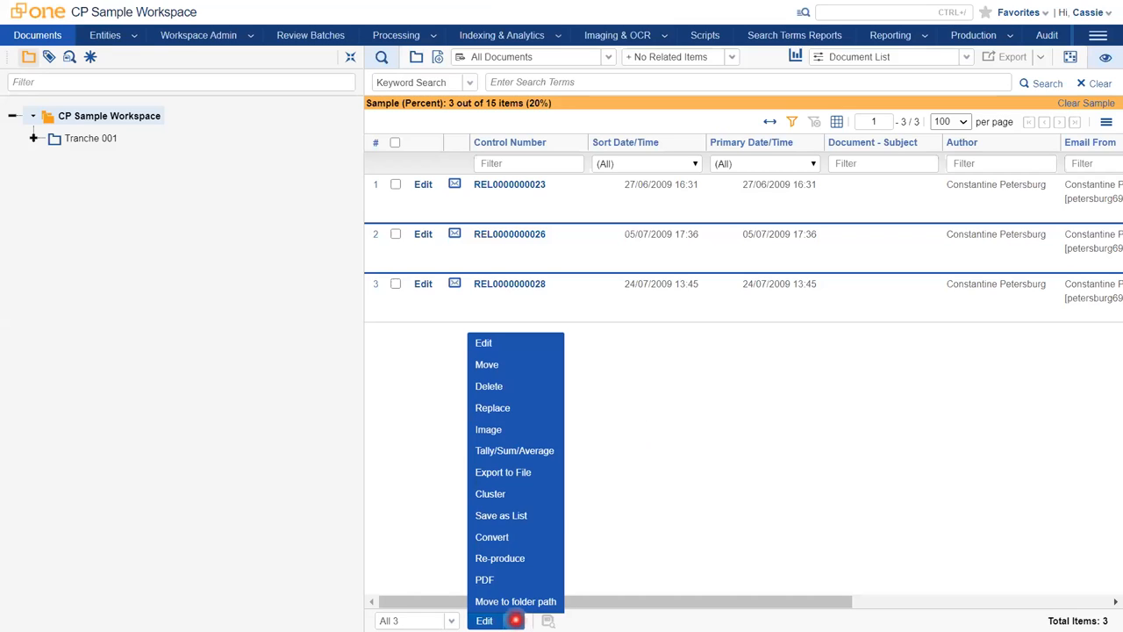
pyautogui.click(530, 516)
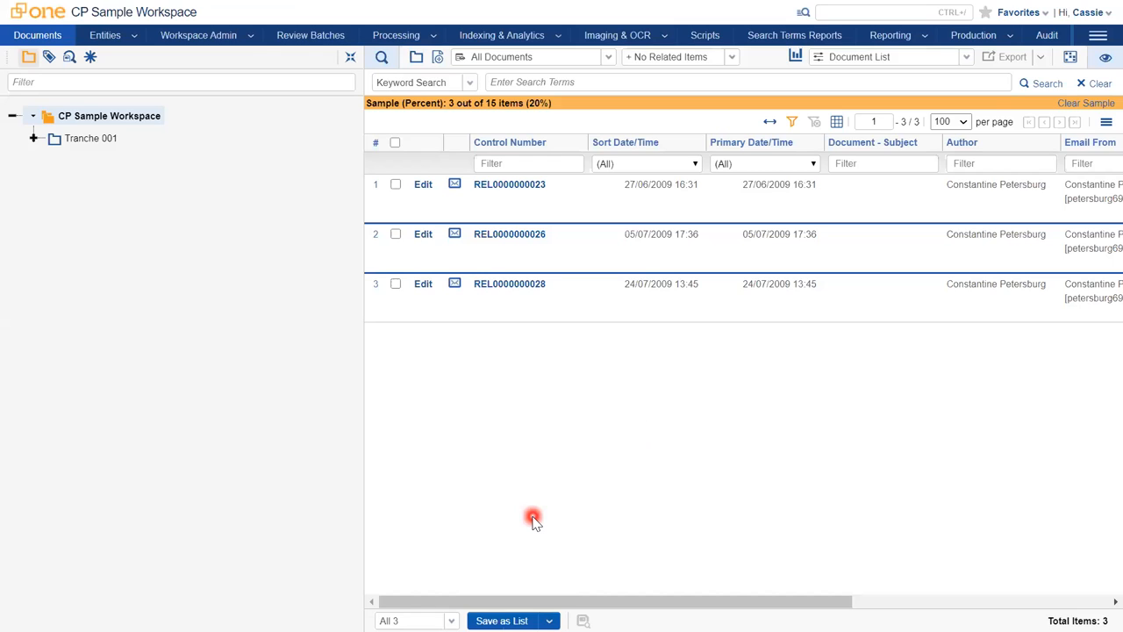
pyautogui.click(501, 621)
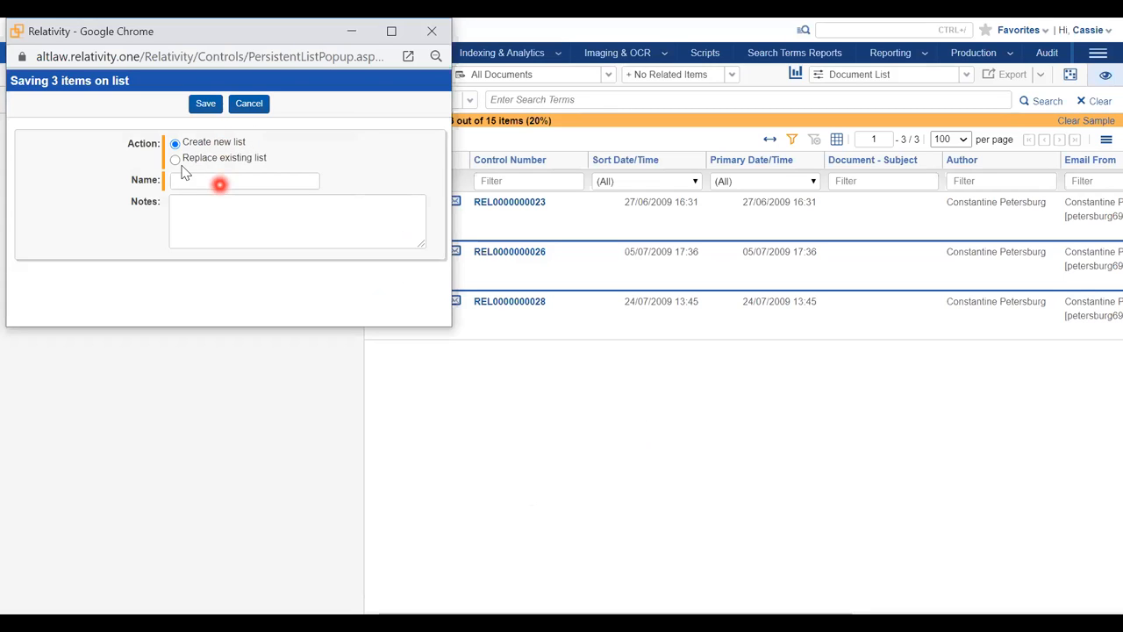
# - Toggle Replace existing list, then return to Create new list in the Save as List dialog
pyautogui.click(176, 158)
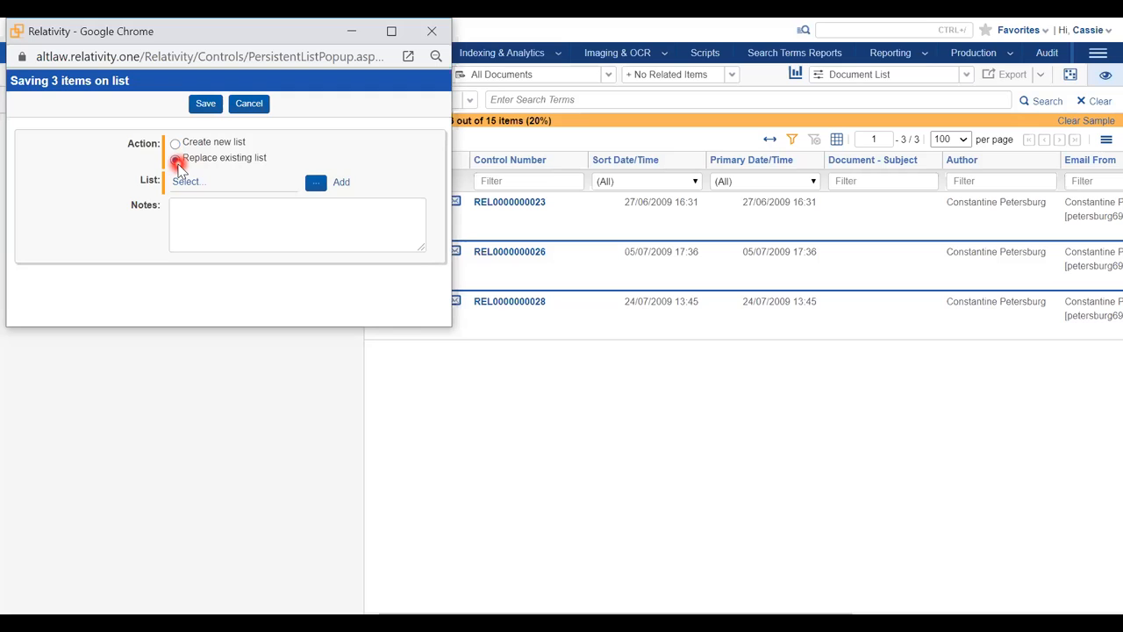
pyautogui.click(175, 158)
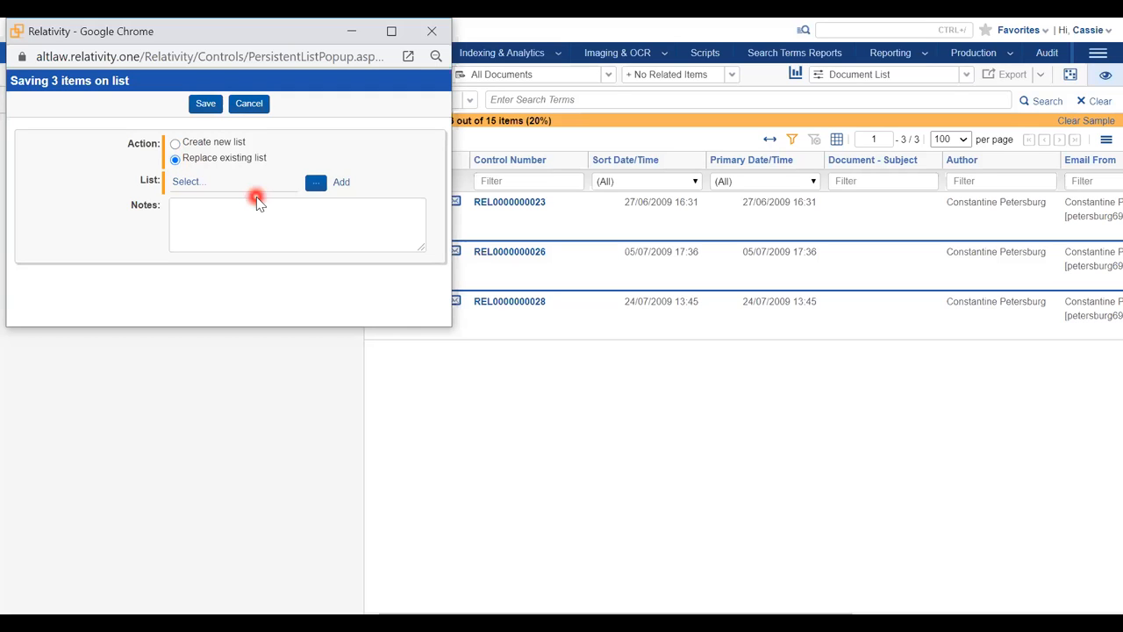
pyautogui.click(176, 142)
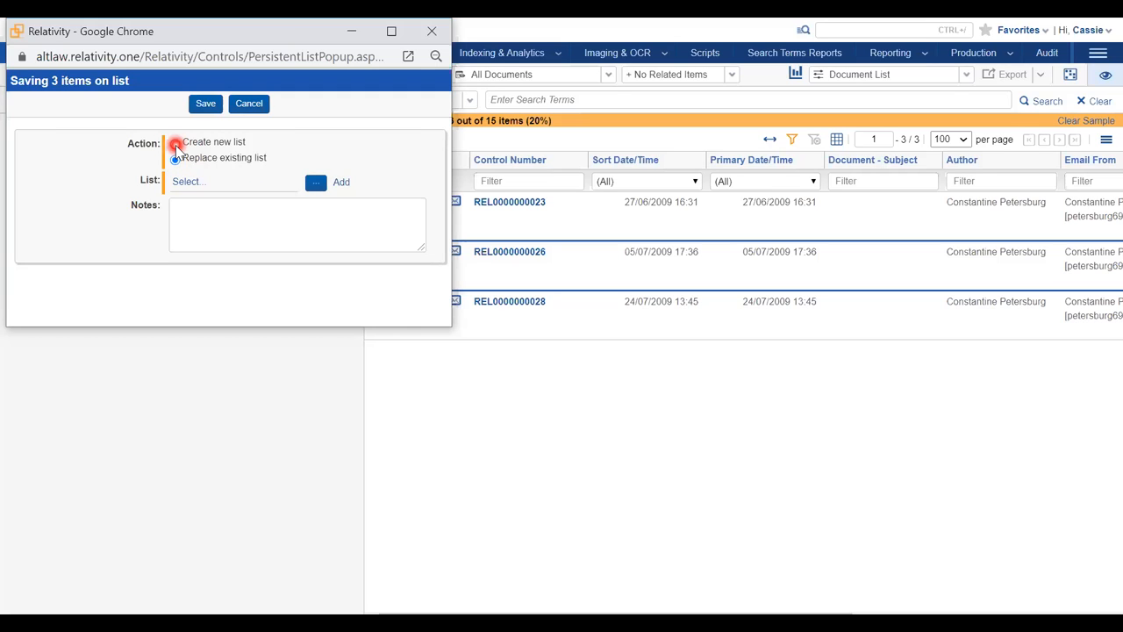
# - Name the new list '20% Sample' and save the three documents to it
pyautogui.click(175, 140)
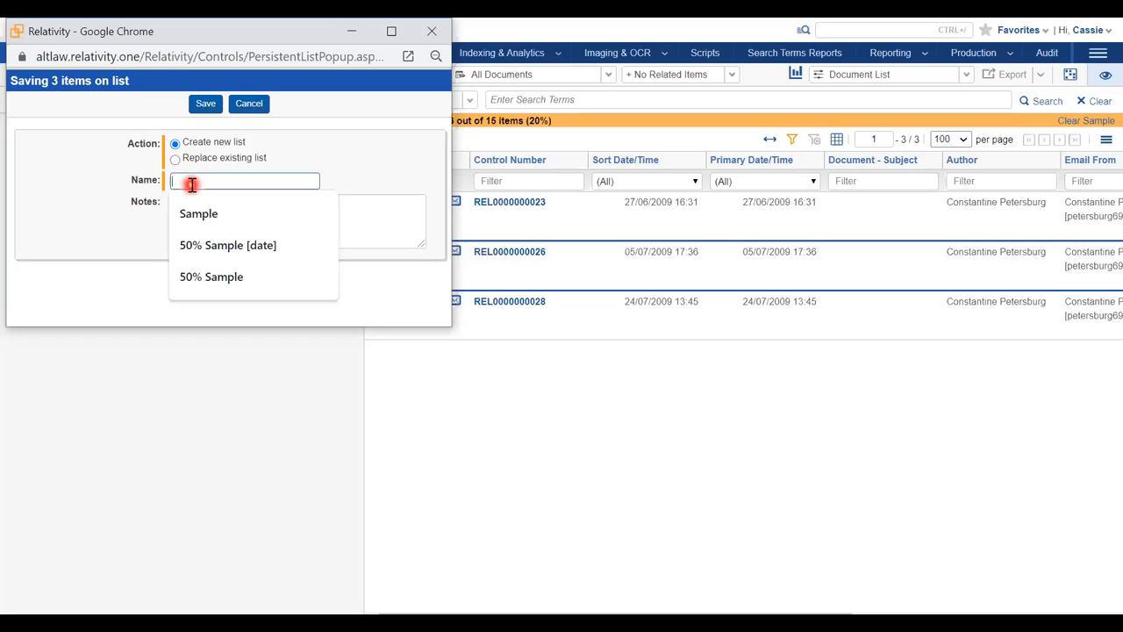
pyautogui.write('20% Sample')
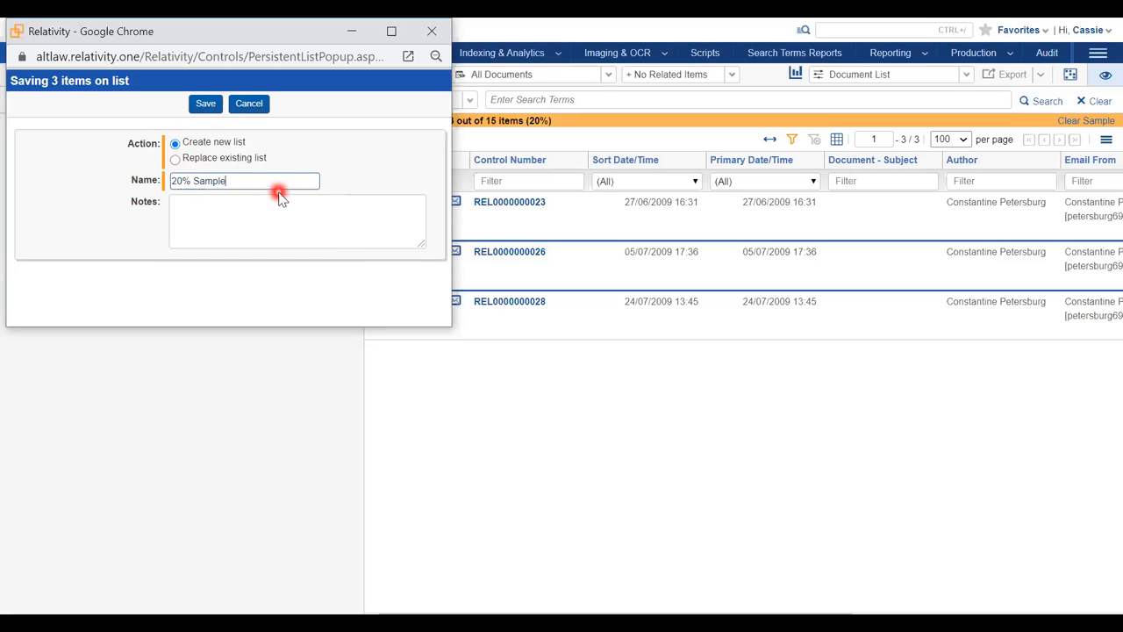
pyautogui.click(205, 103)
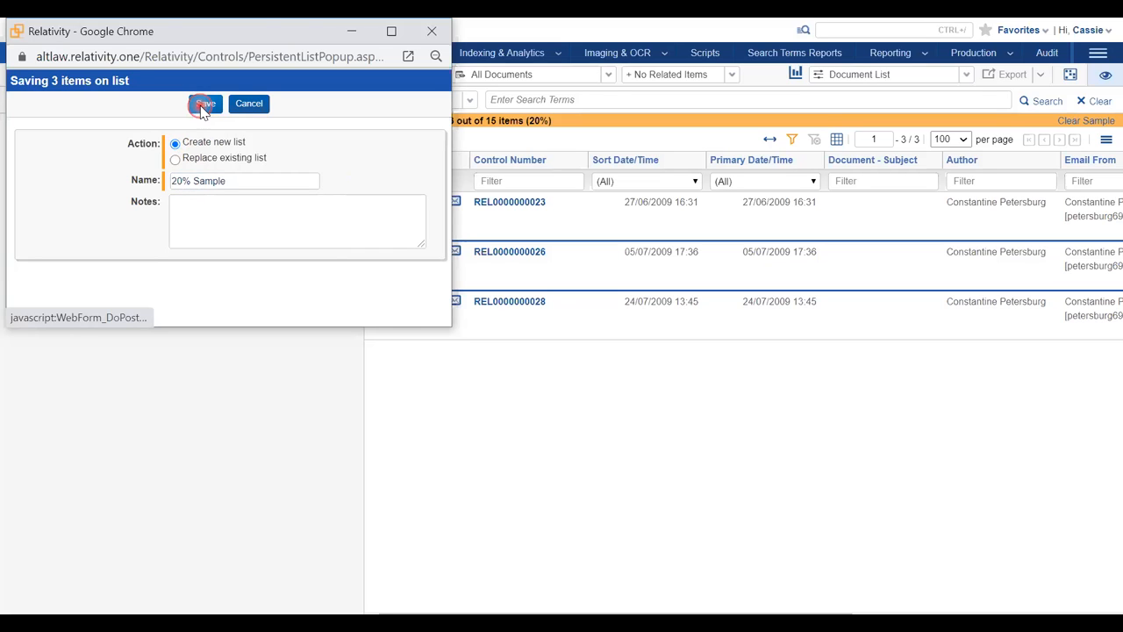
pyautogui.click(203, 102)
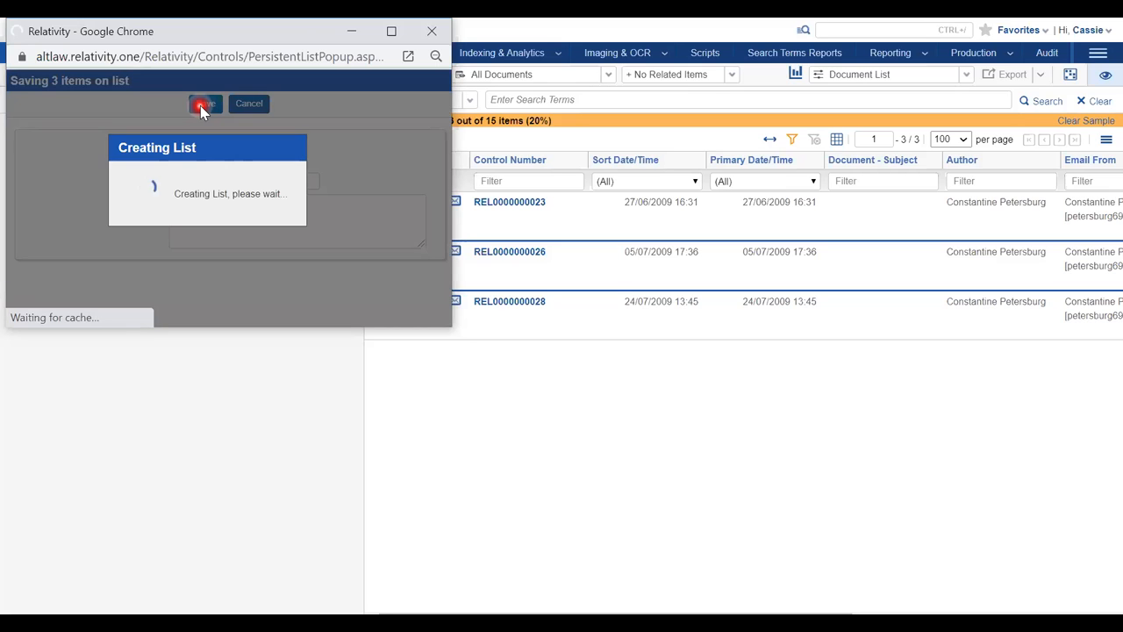
pyautogui.click(205, 104)
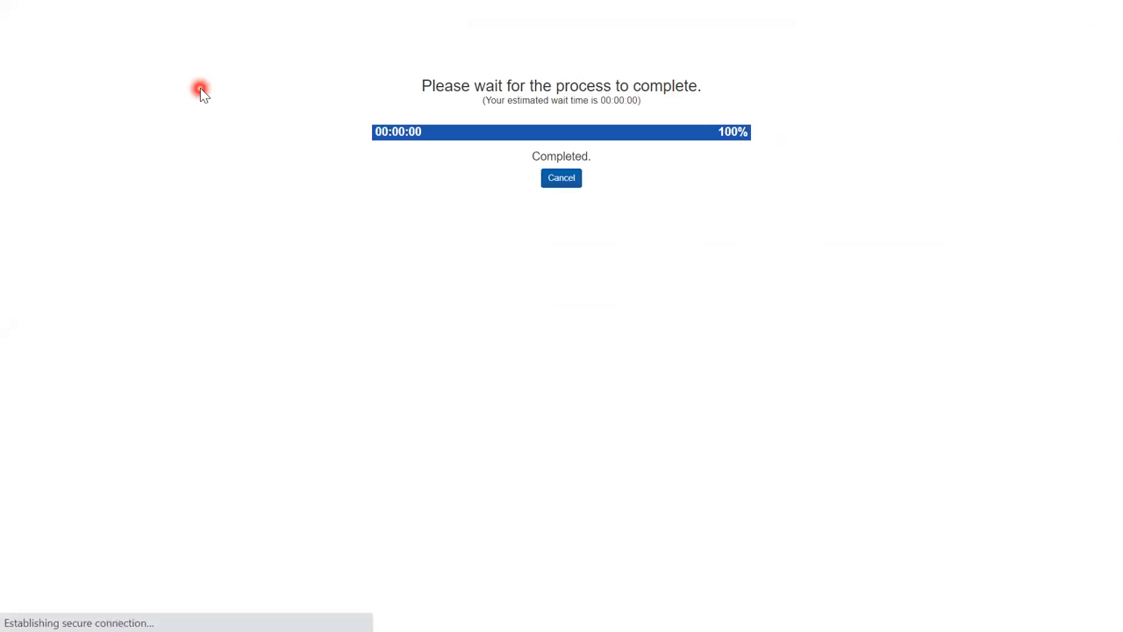